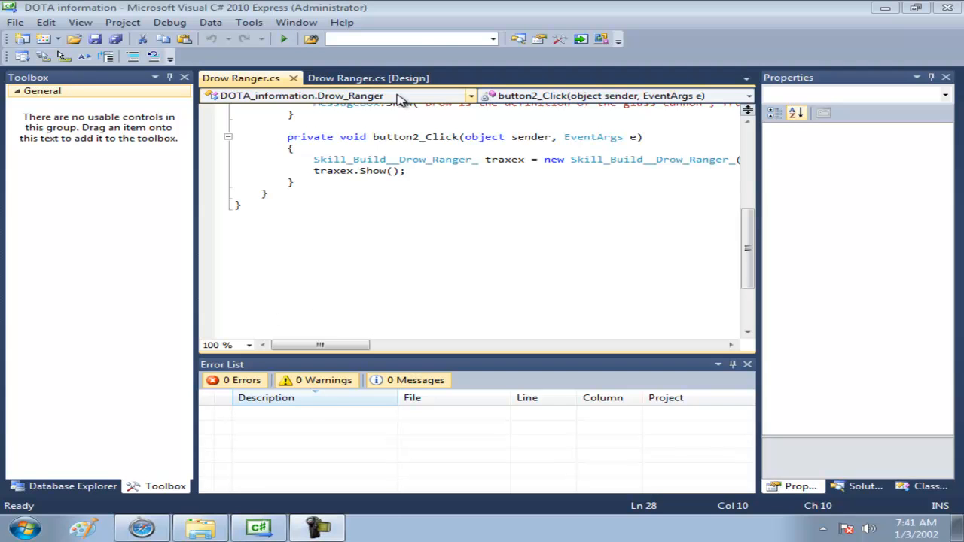
Start debugging the DOTA information project from Drow Ranger.cs so the app runs
click(367, 79)
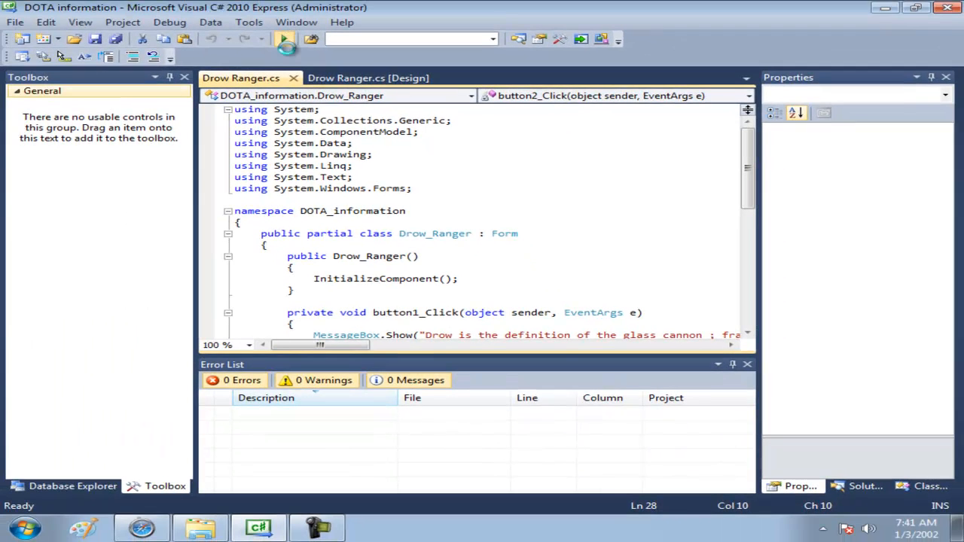
click(283, 39)
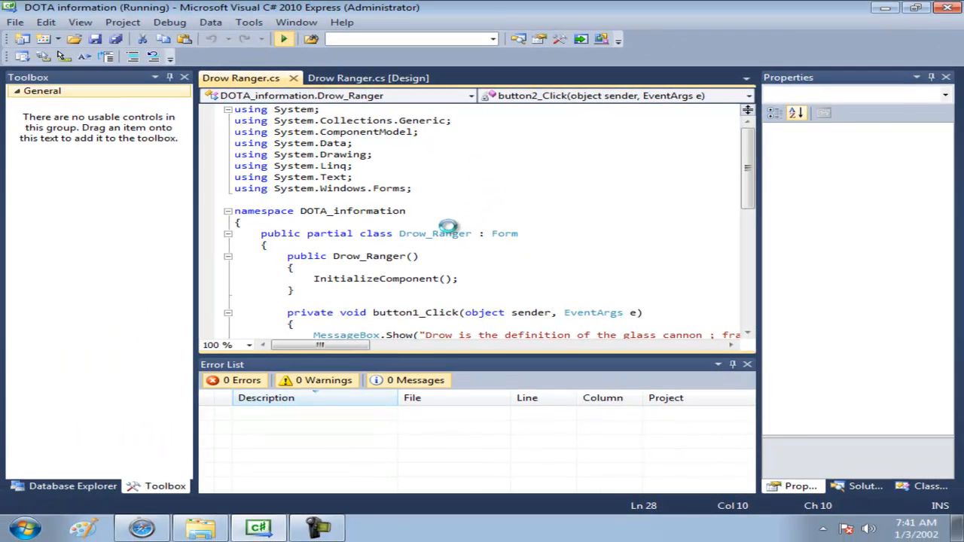
Choose Agility, pick Priestess Of The Moon and show level 1 advice on Elune's Arrow and Leap
click(283, 39)
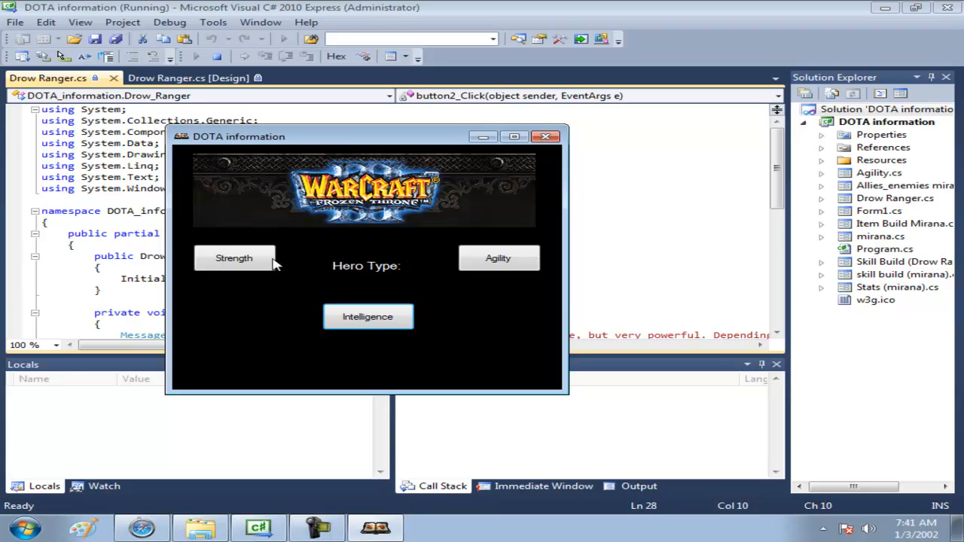
click(497, 257)
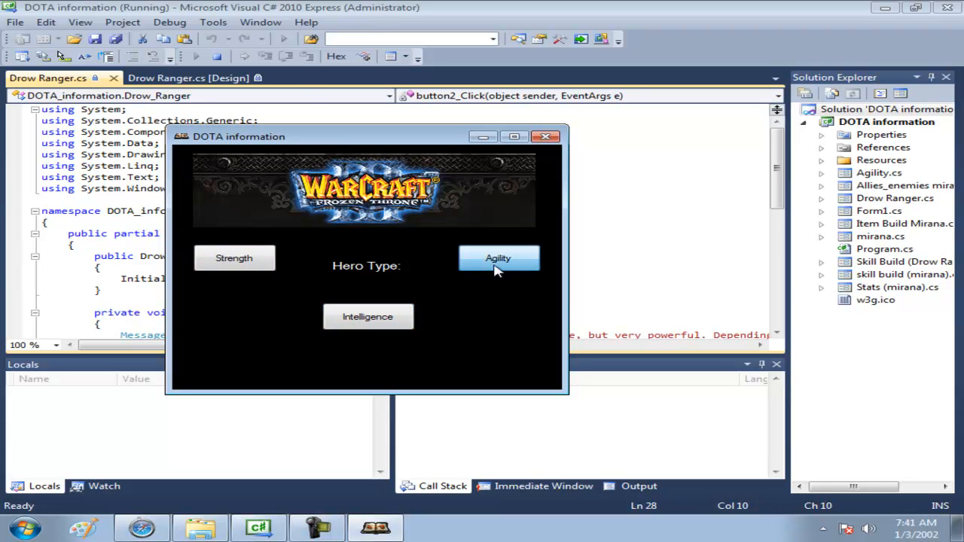
click(497, 257)
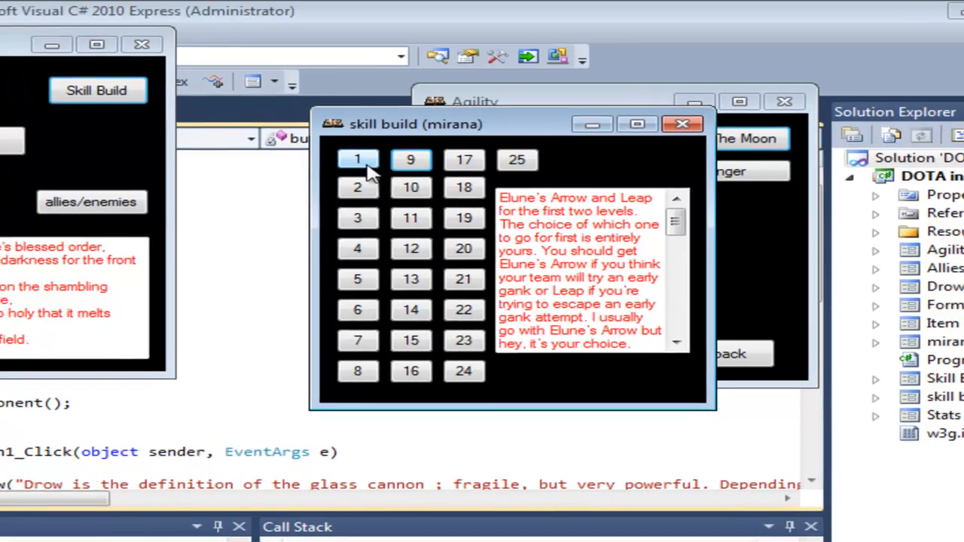
Show Mirana's level 2 advice, view her Allies/enemies form, then close it and the hero form
click(359, 187)
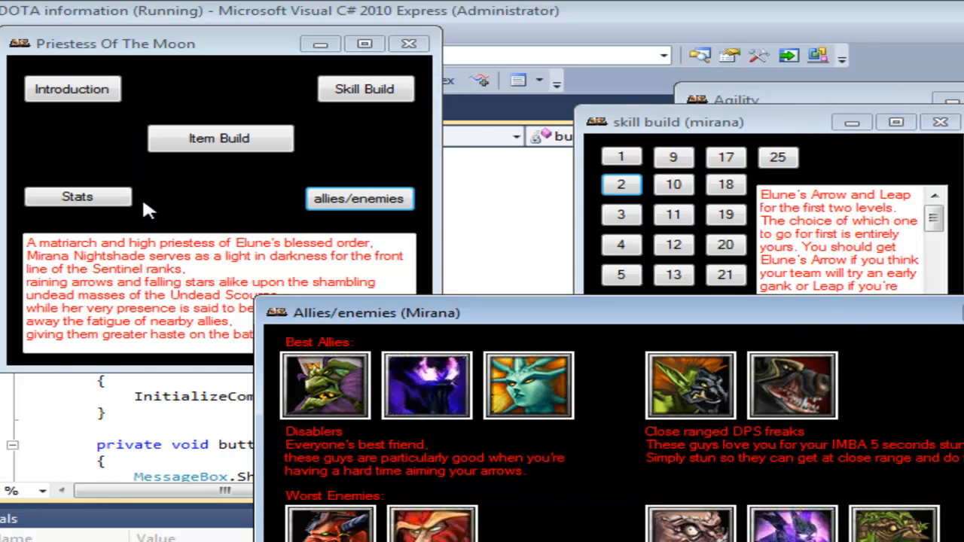
click(77, 196)
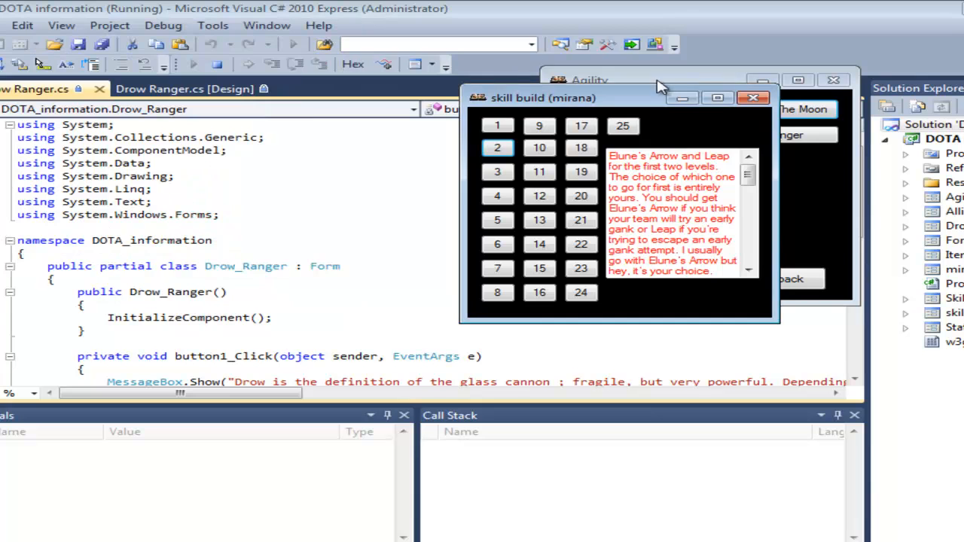
Close Mirana's skill build, then view Drow Ranger's introduction and skill build
click(751, 98)
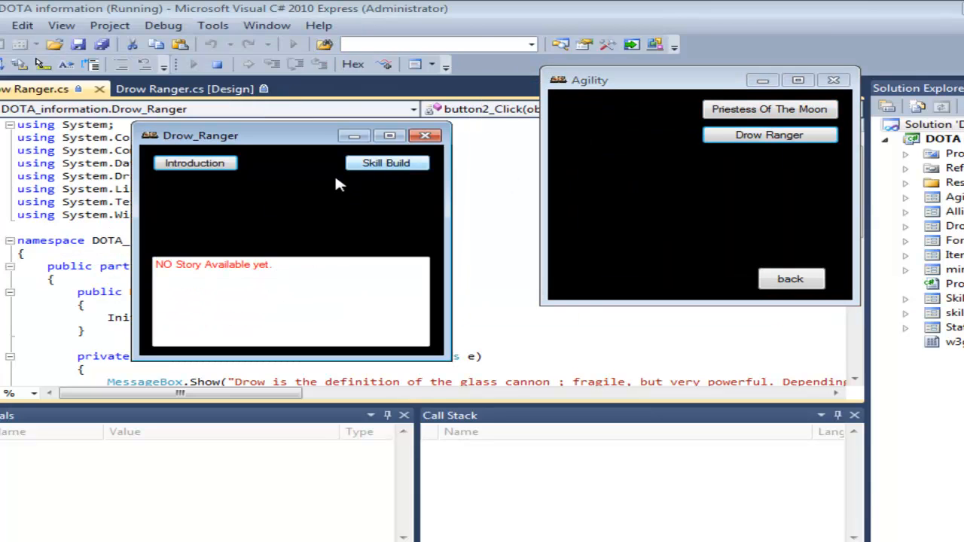
click(194, 163)
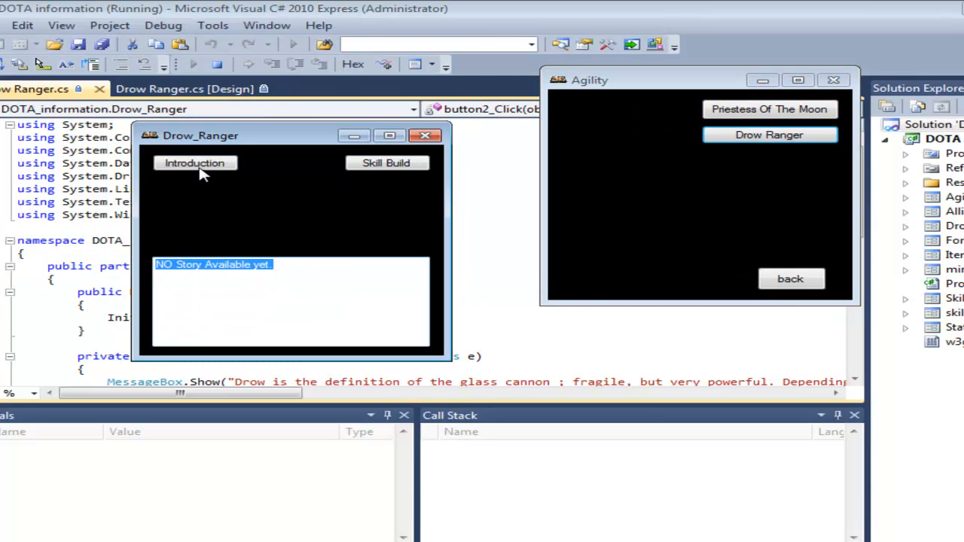
click(386, 163)
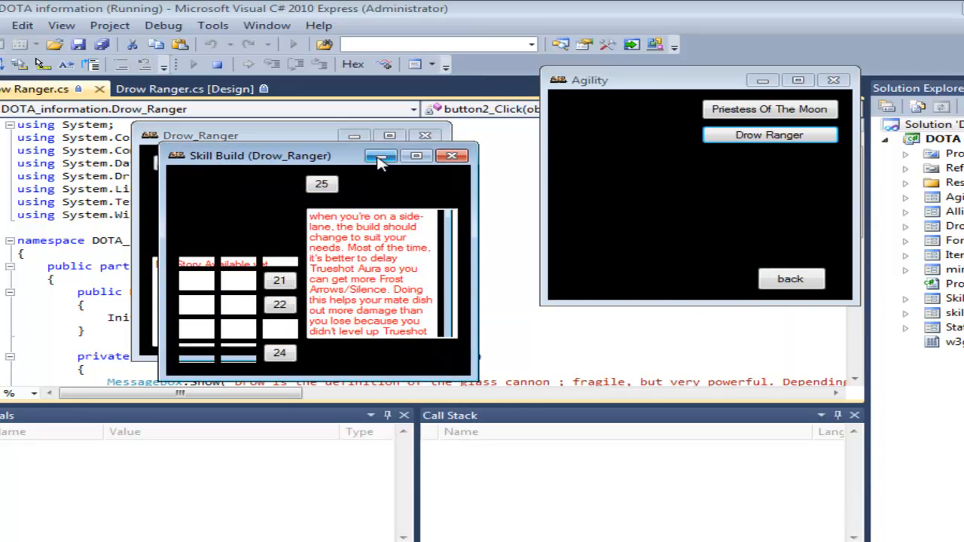
Close Drow Ranger's skill build and return to the main hero type screen
click(195, 183)
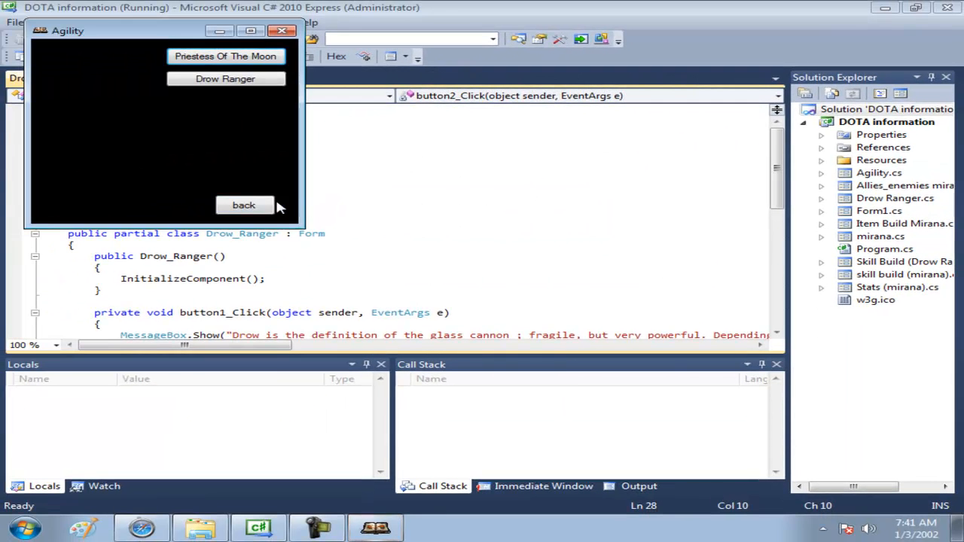
click(244, 205)
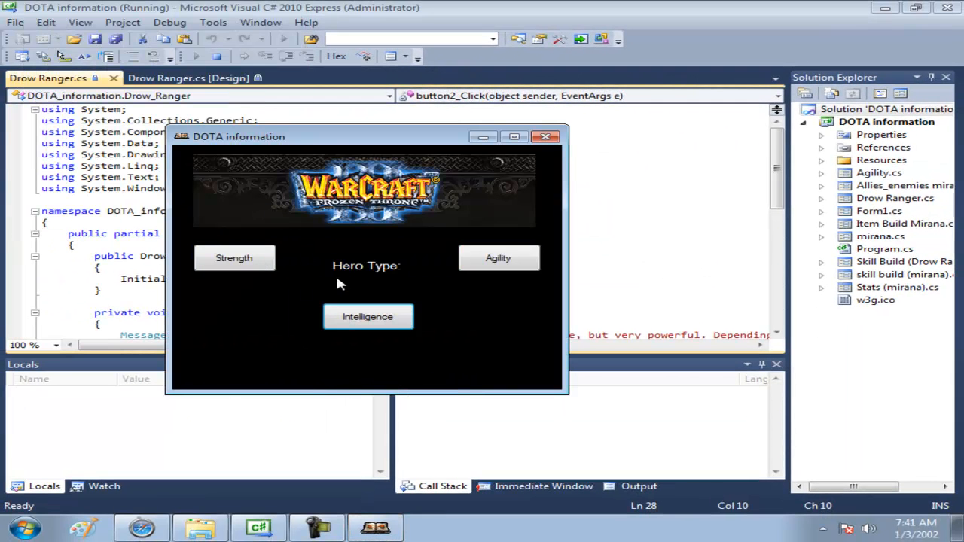